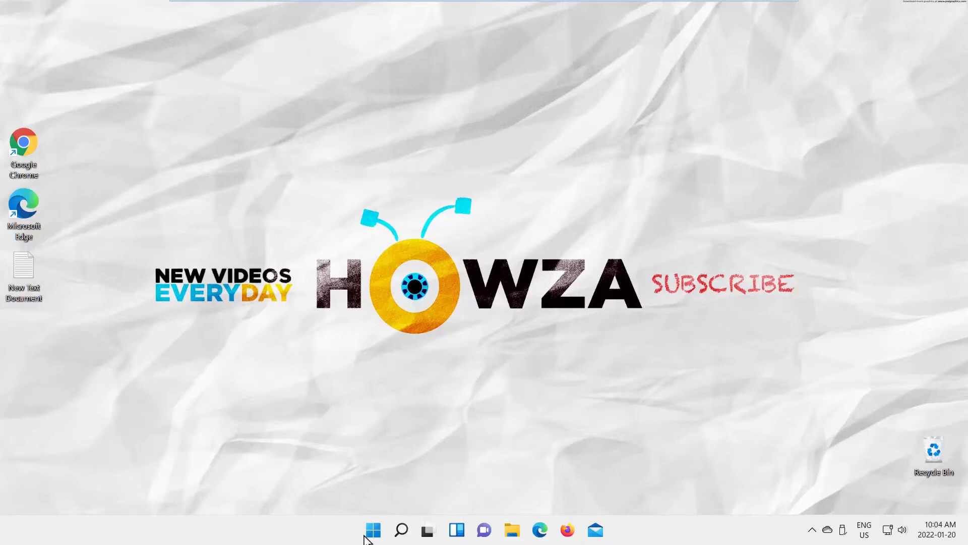
# Open the Windows 11 Start menu from the taskbar.
pyautogui.click(372, 529)
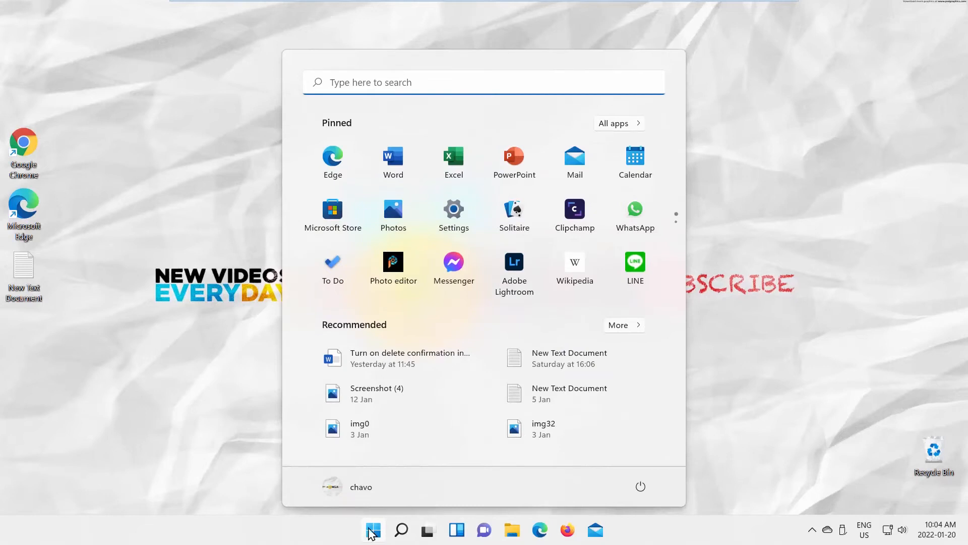
# Launch Settings from the pinned apps and go to the Gaming page.
pyautogui.click(453, 209)
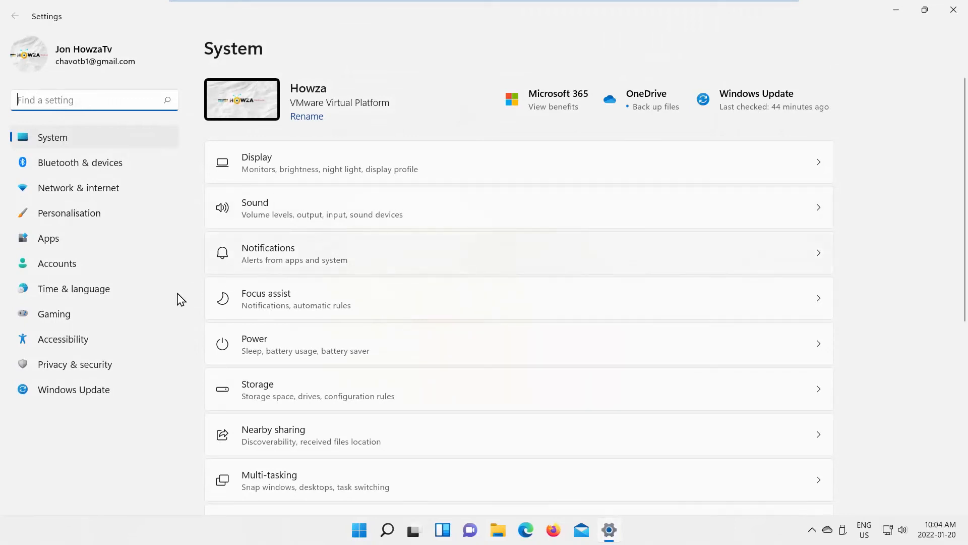
pyautogui.click(54, 313)
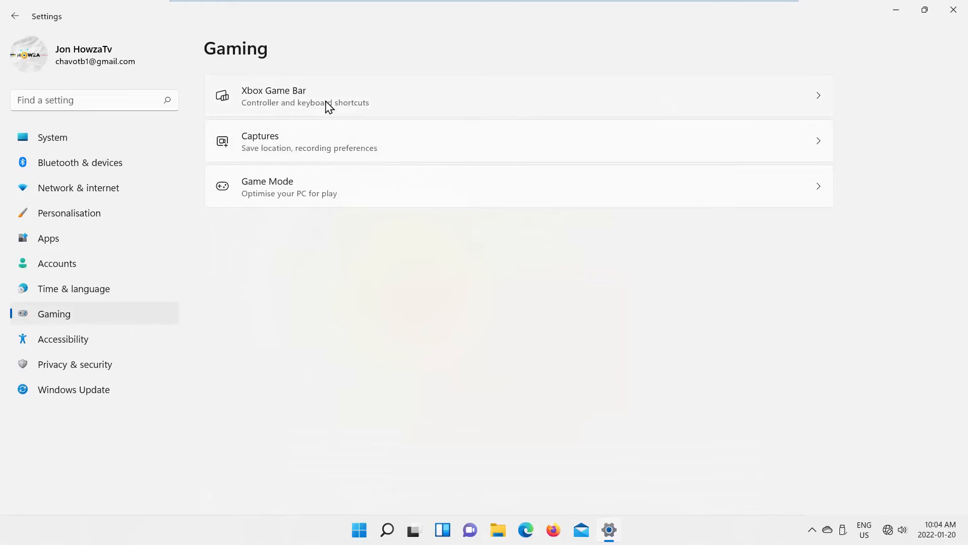
# On the Xbox Game Bar page, toggle 'Open Xbox Game Bar using this button on a controller' off and on.
pyautogui.click(273, 96)
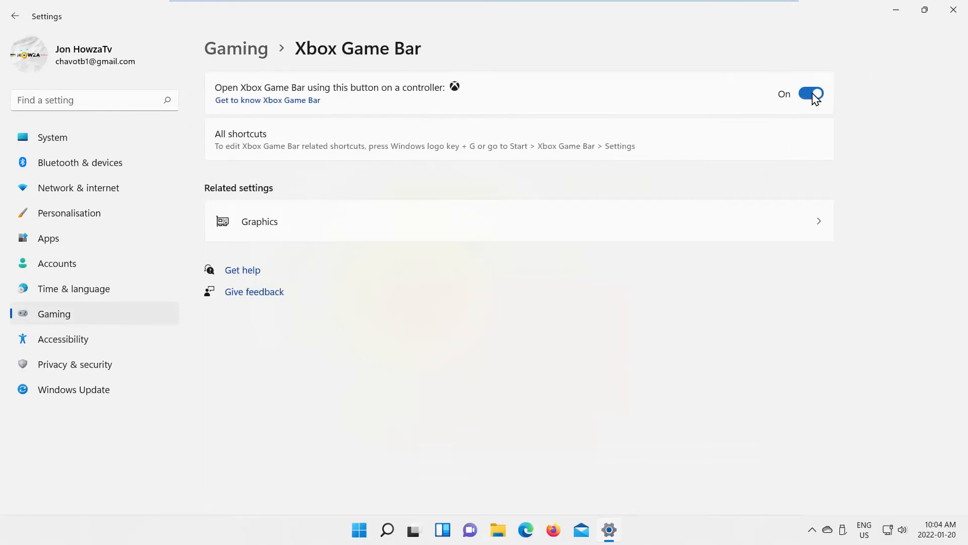
pyautogui.click(810, 93)
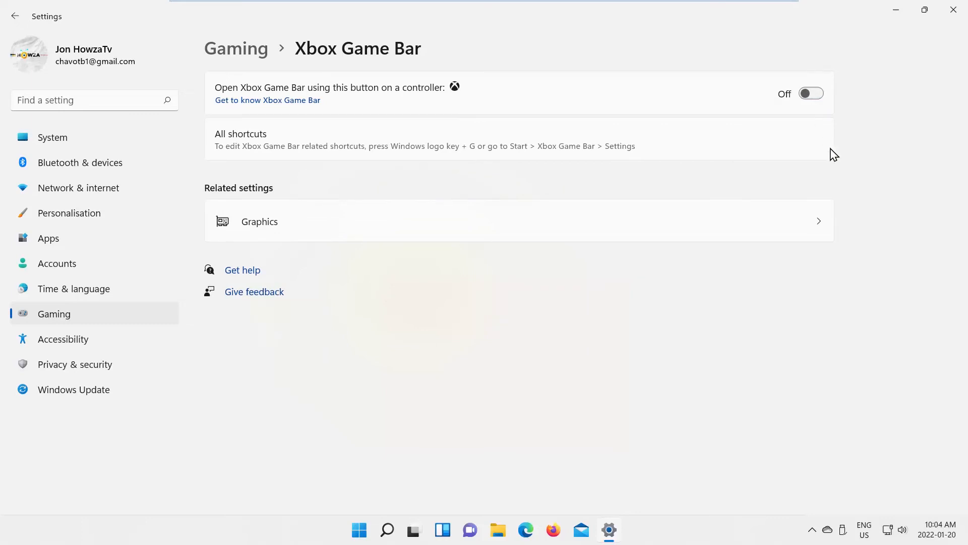
pyautogui.moveTo(837, 162)
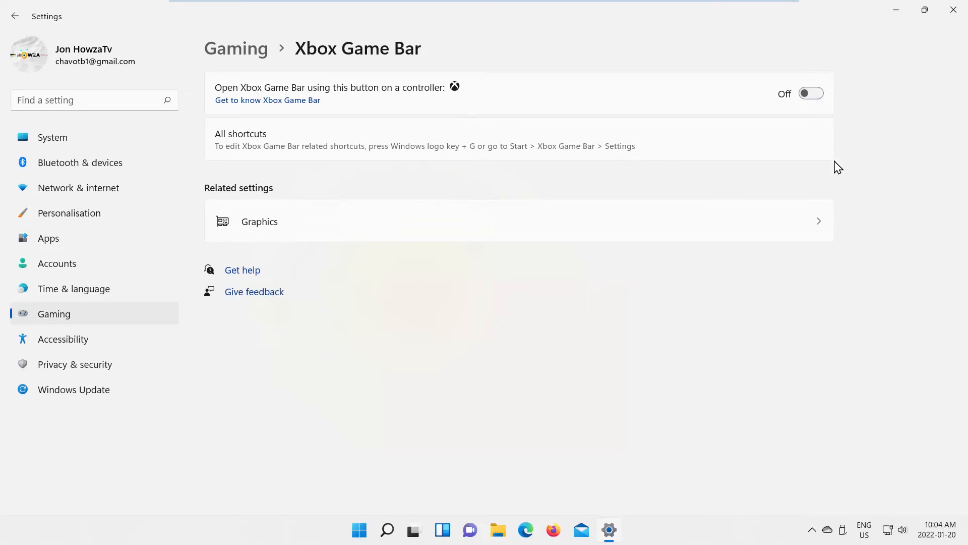
pyautogui.click(811, 93)
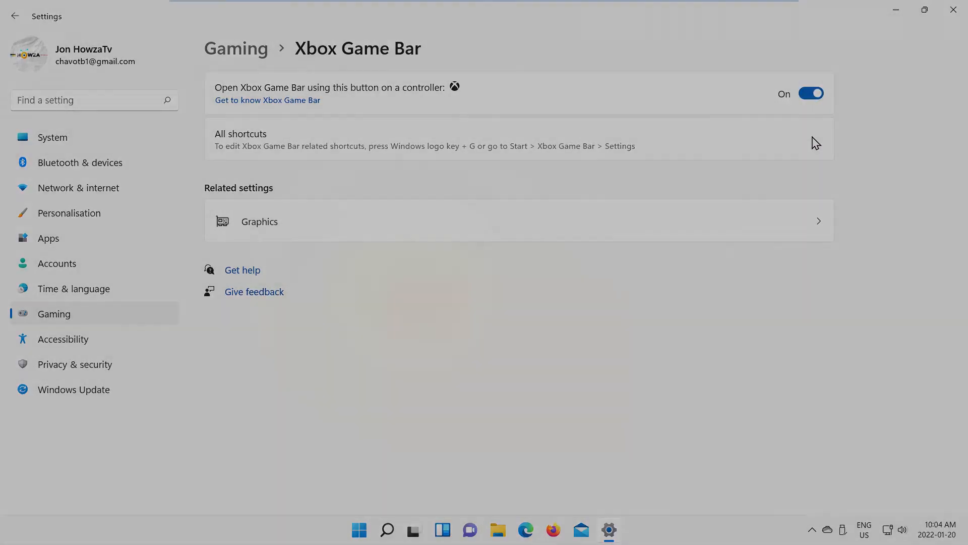